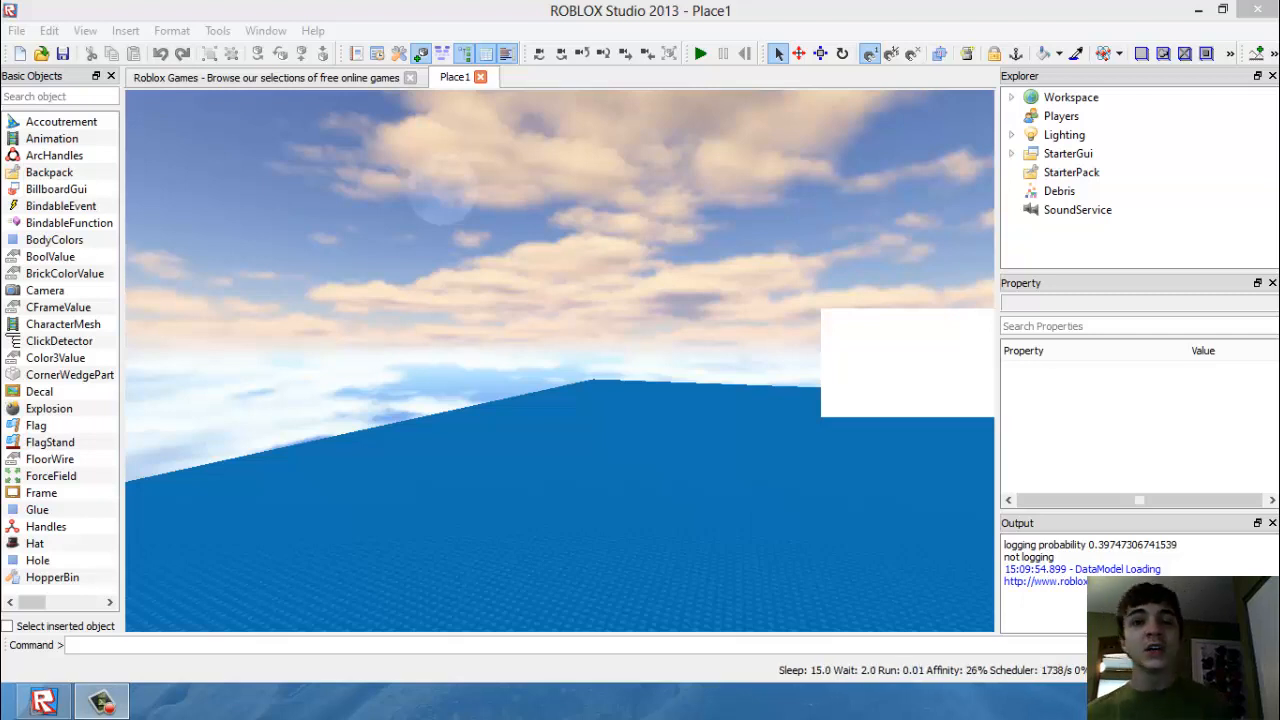
- Expand StarterGui in Explorer down to ScreenGui > Frame > Script
left_click(52, 577)
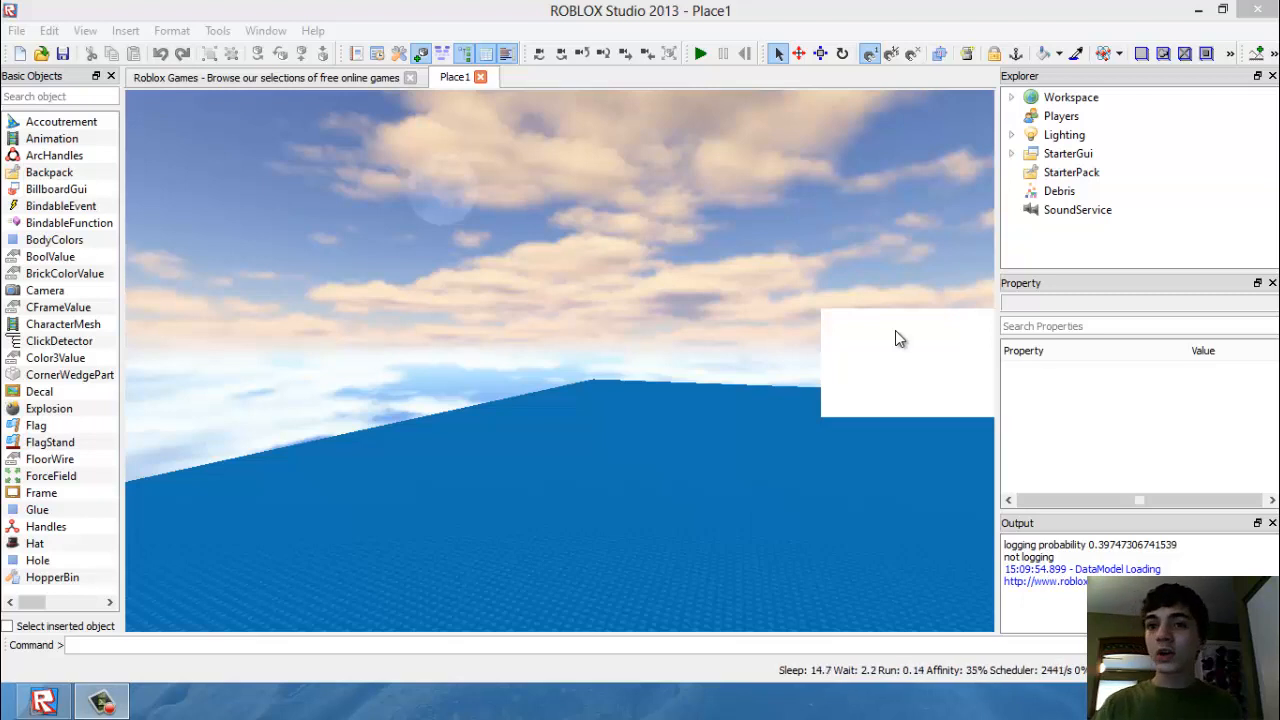
mouse_move(1045, 96)
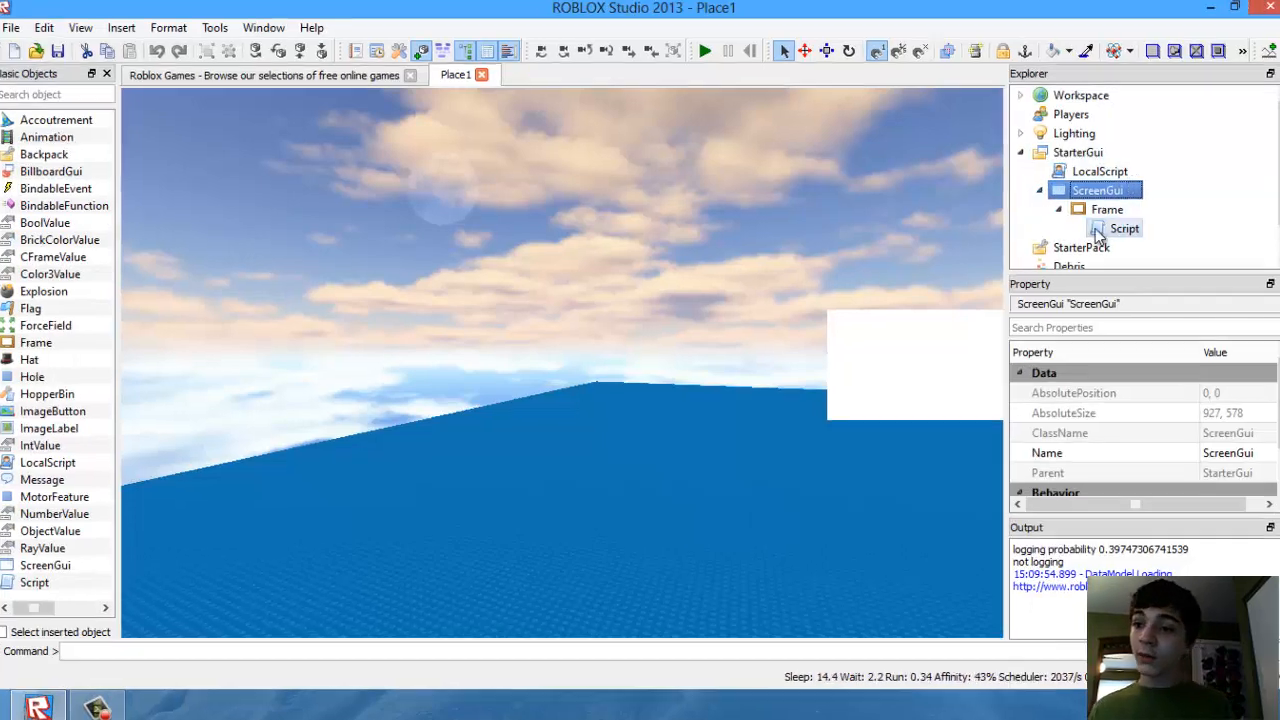
- Open the Frame's Script and delete wait(3), leaving an empty while true do loop
double_click(1123, 228)
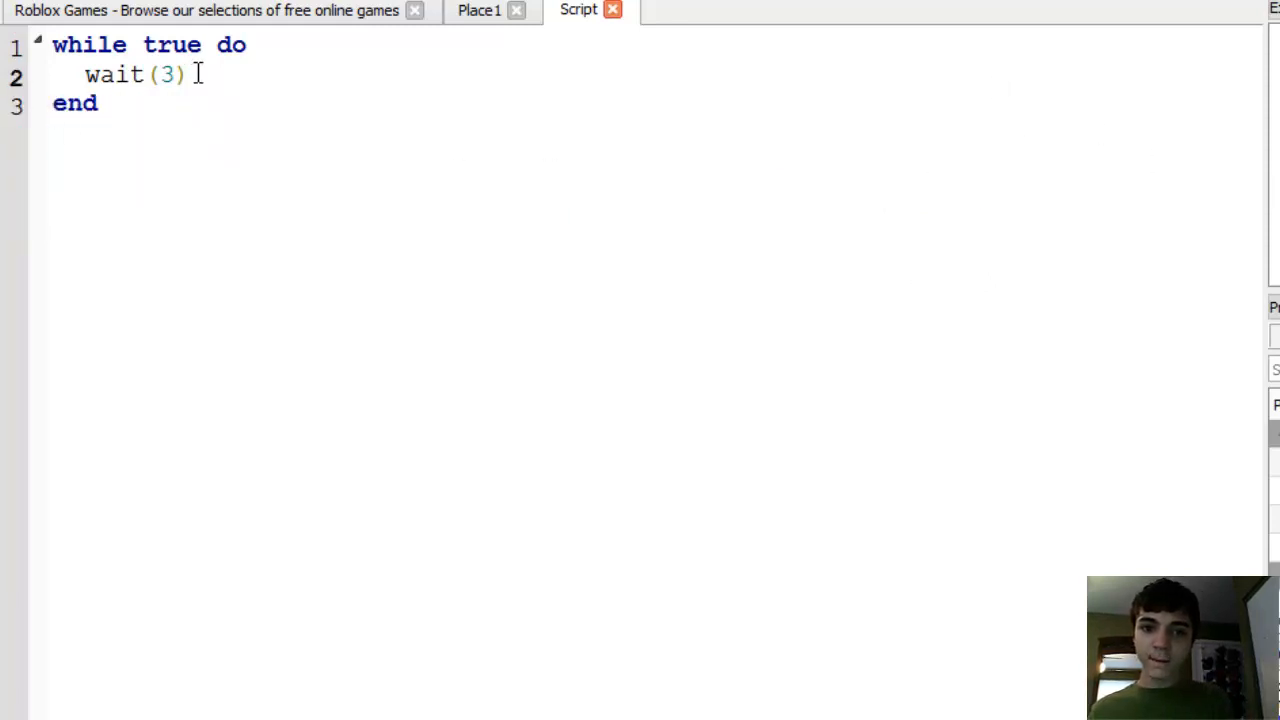
key("Backspace")
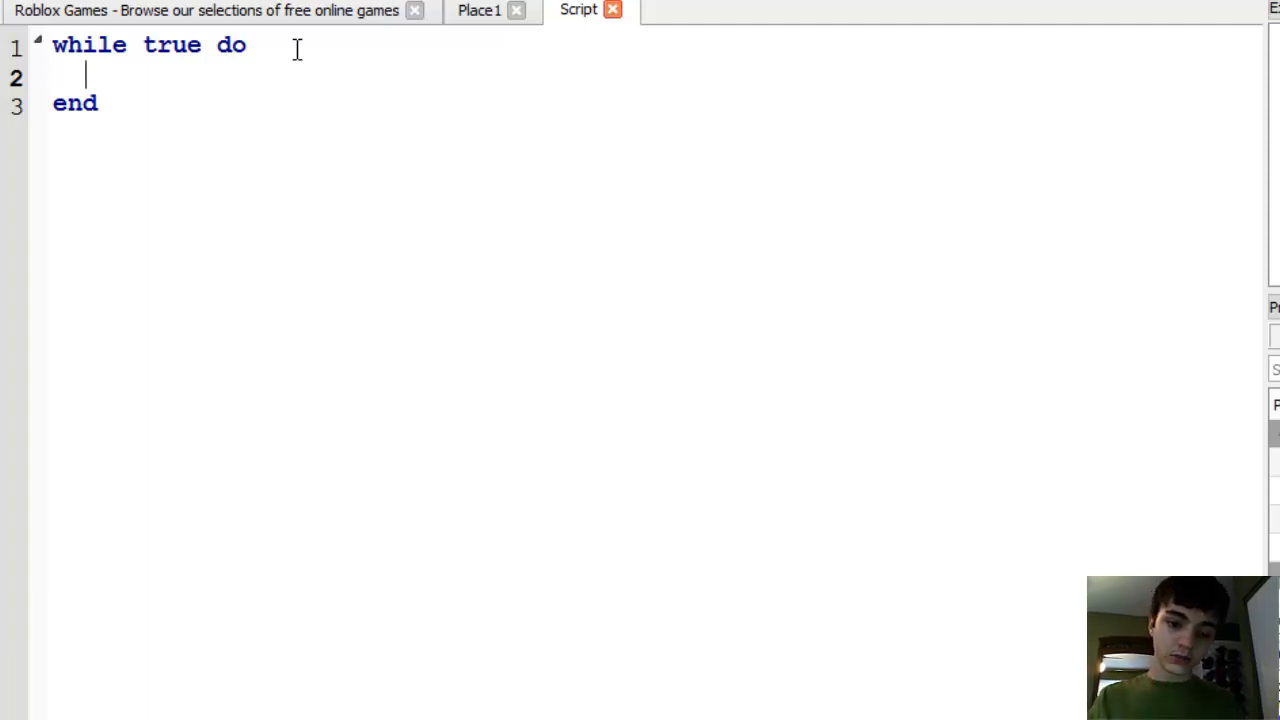
- Type script.Parent.Position=script.Parent.Position+UDim2.new( inside the loop body
type("script.paren")
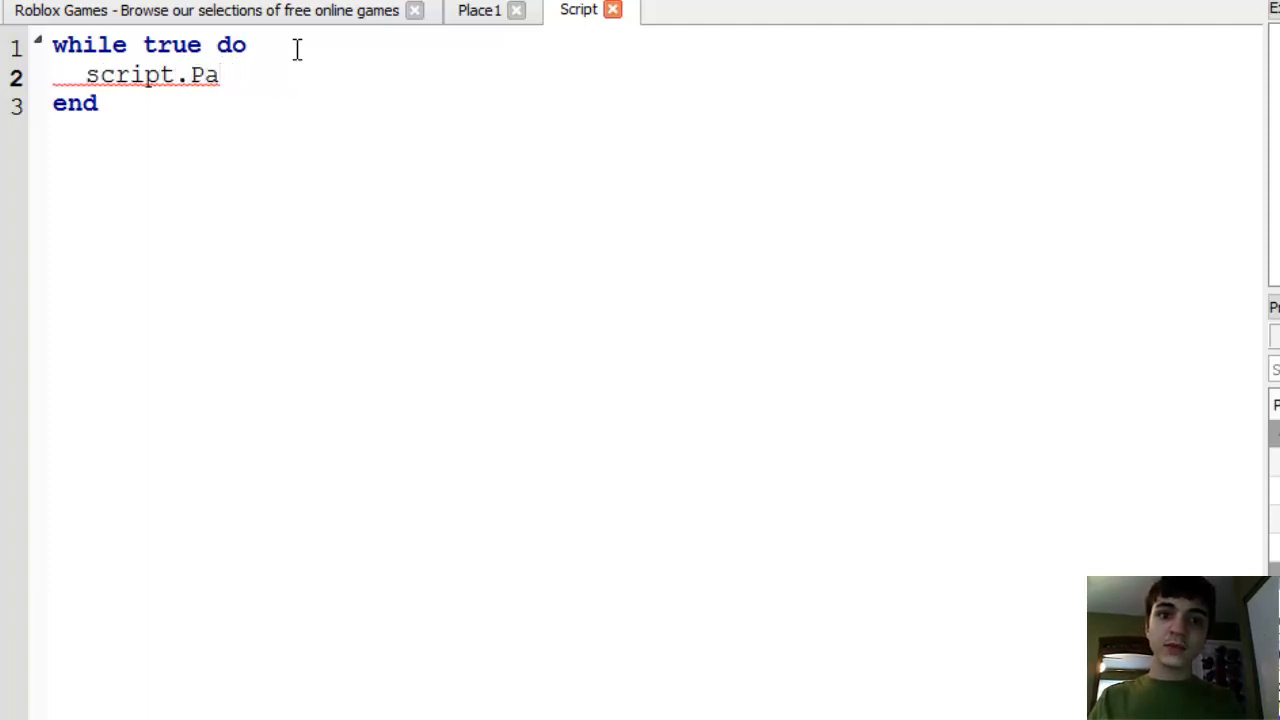
type("rent")
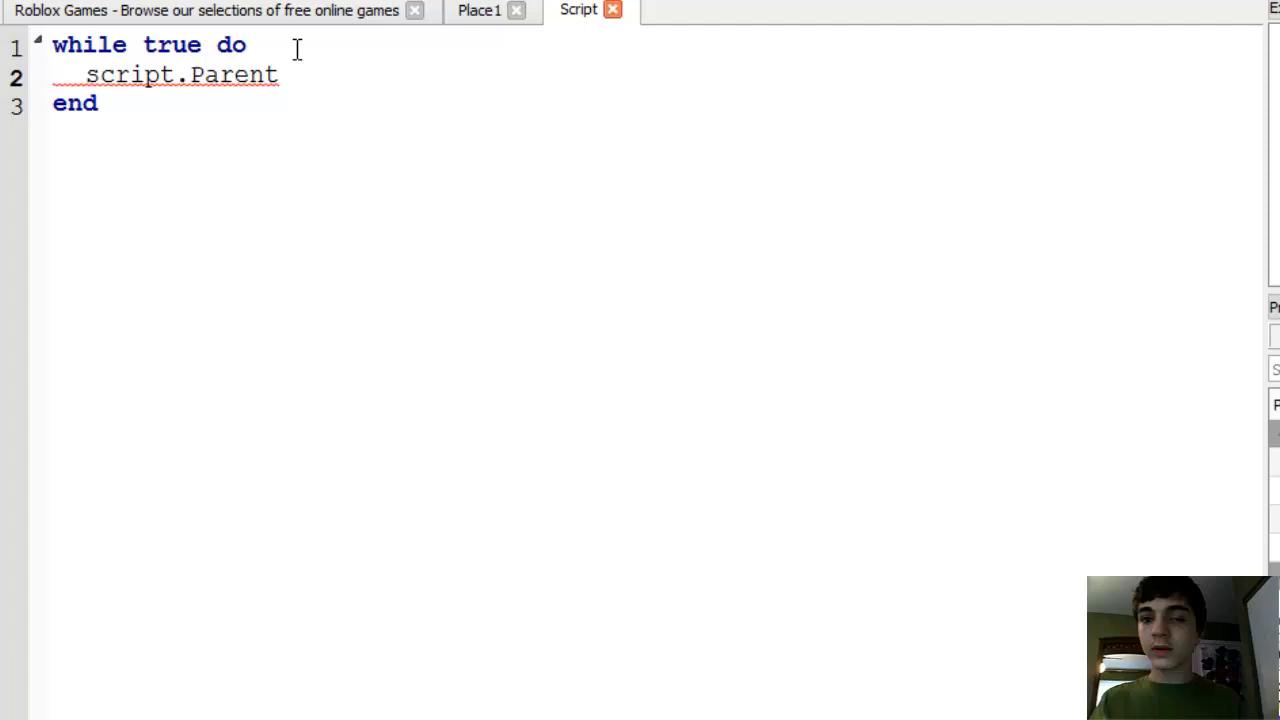
type(".")
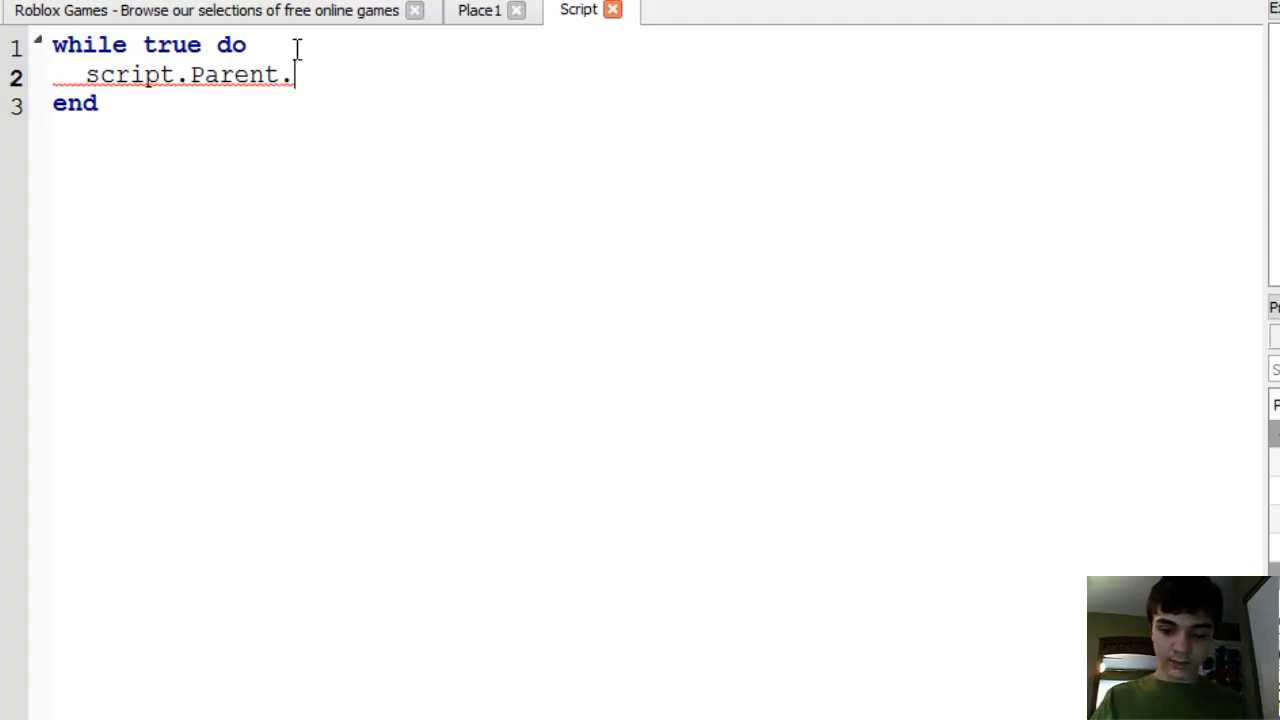
type("Position")
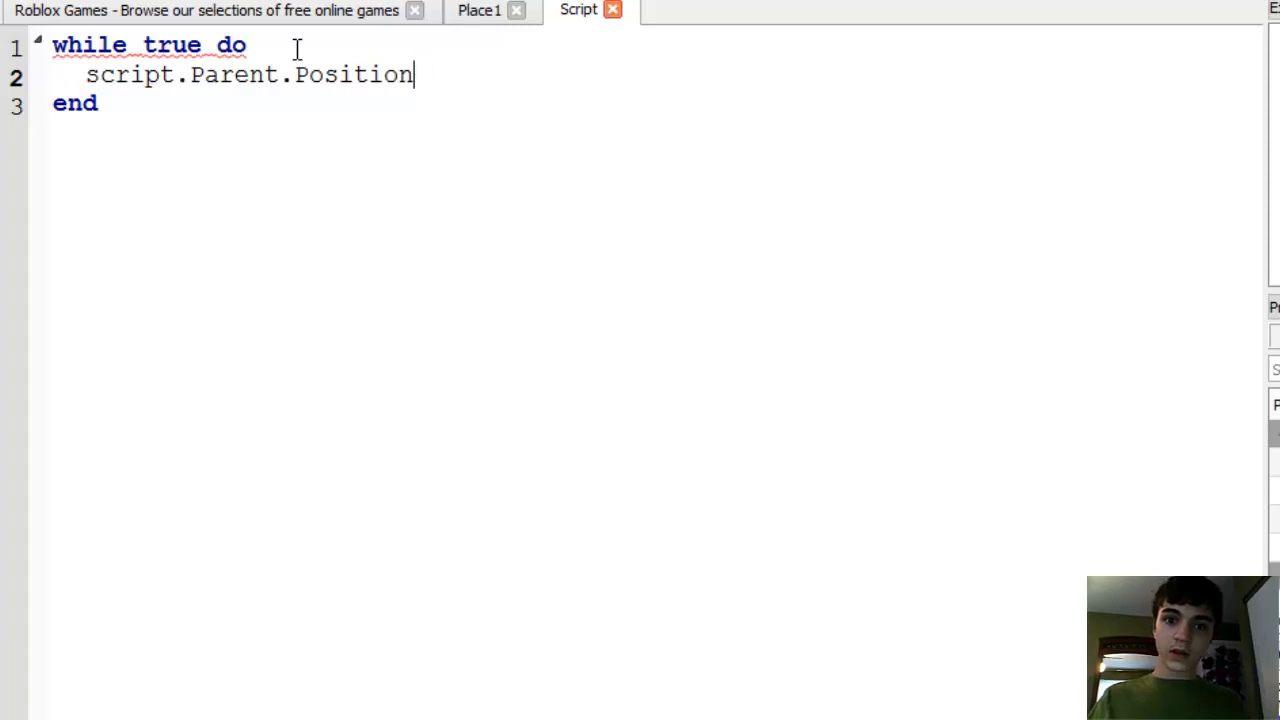
type("=script.")
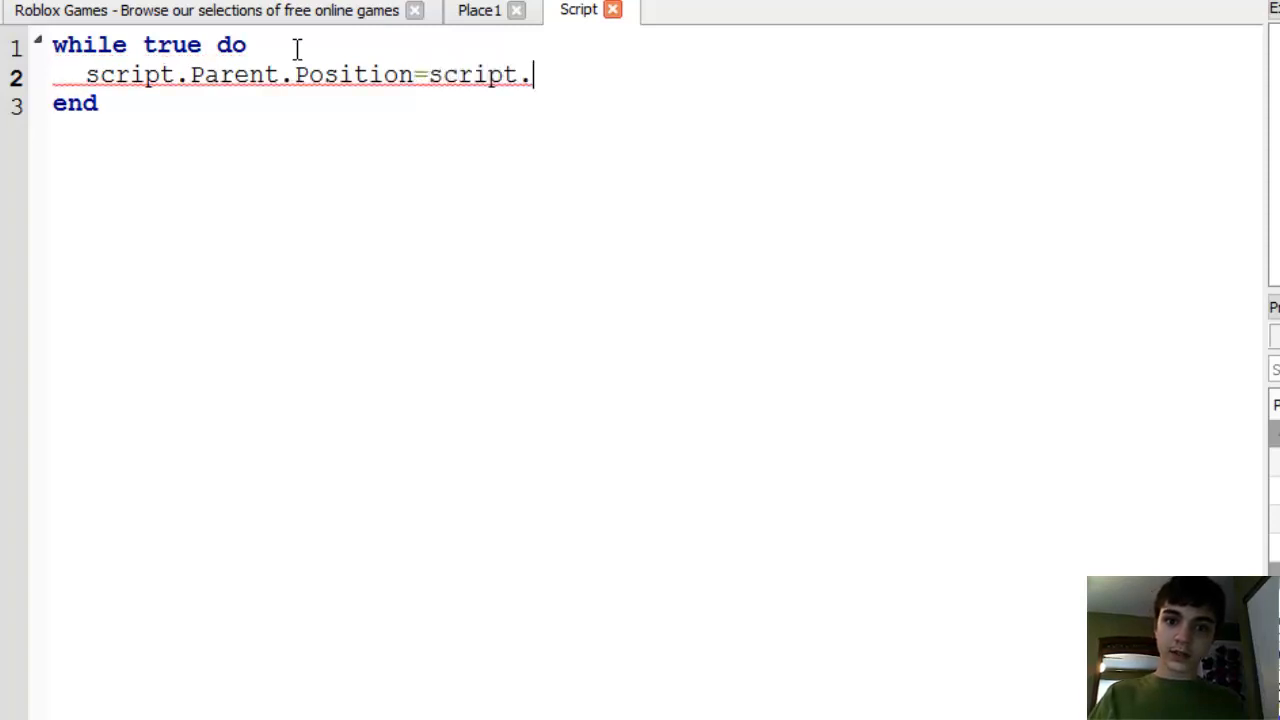
type("Parent.Position")
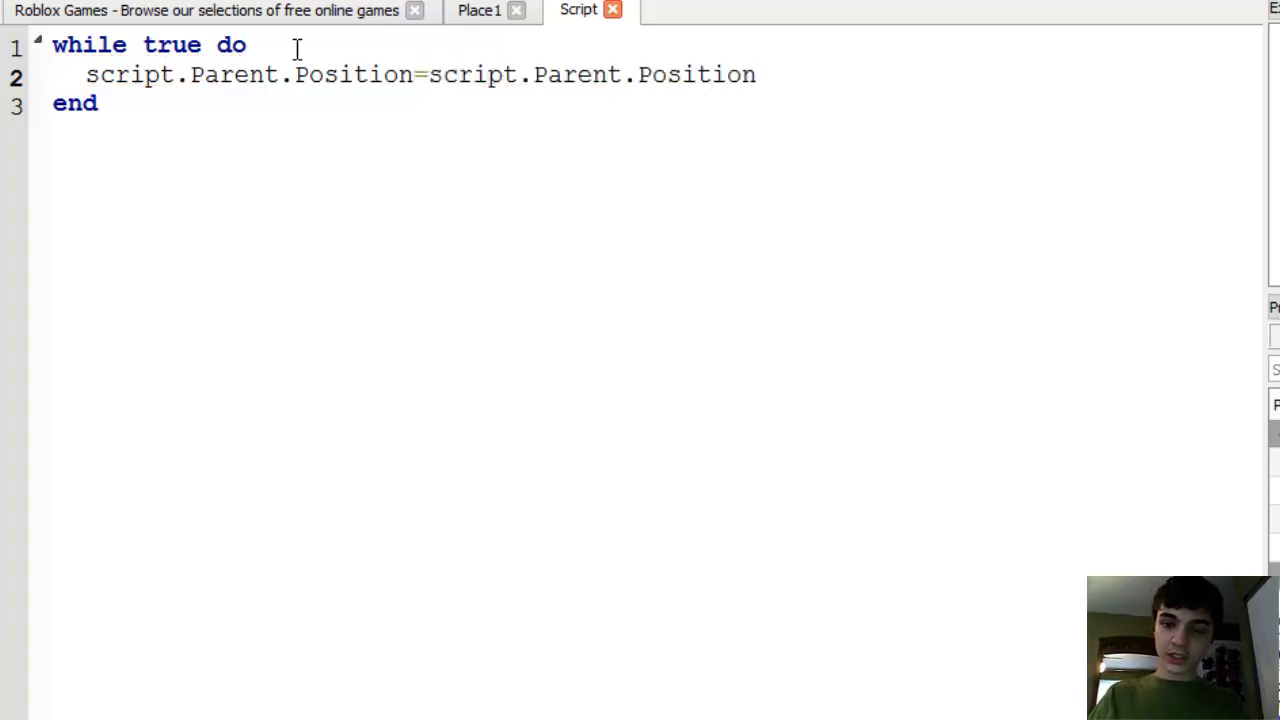
type("+UDi")
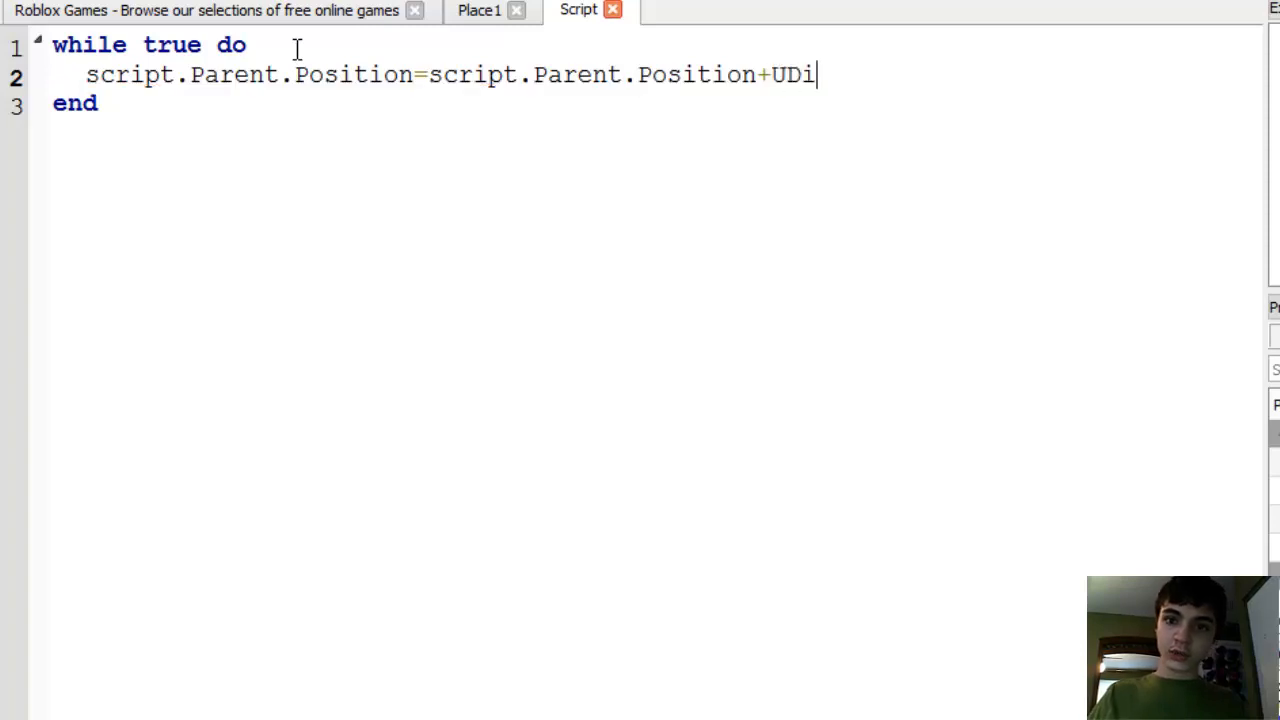
type("m2.new(")
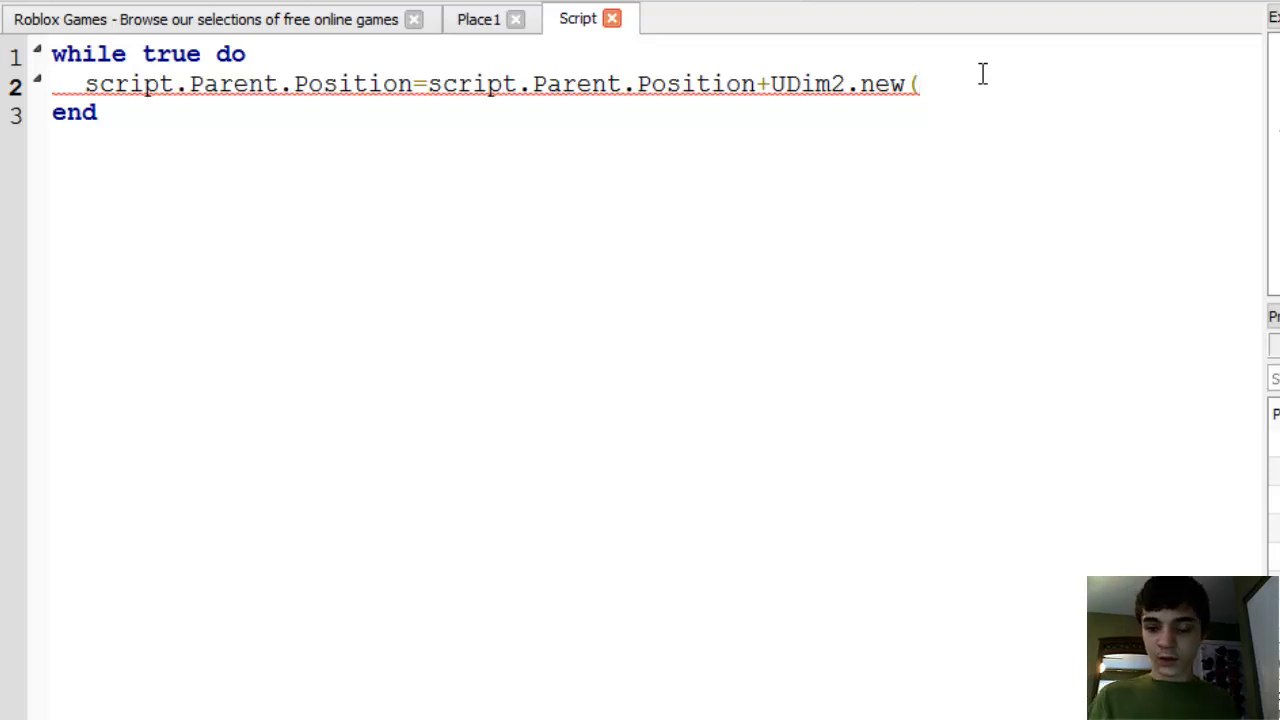
- Finish the line as Position-UDim2.new(0.01,0,0,0) and close the script
type("0")
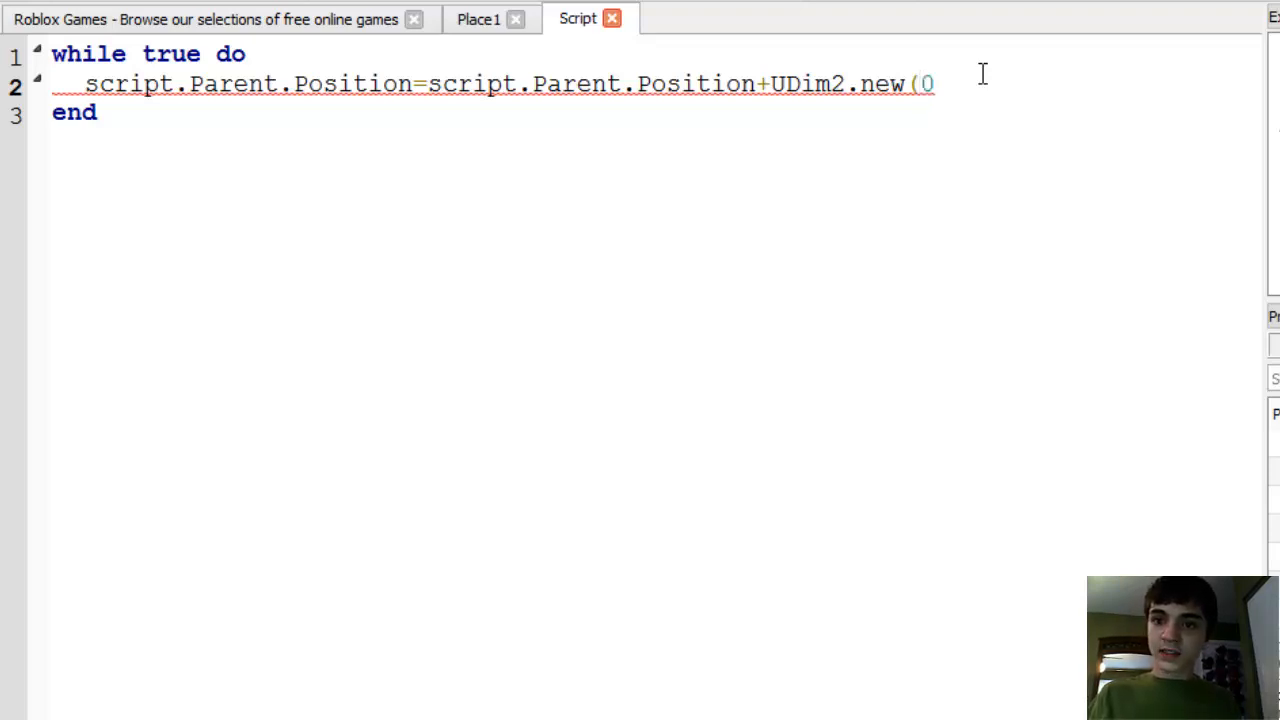
type(".01,0,")
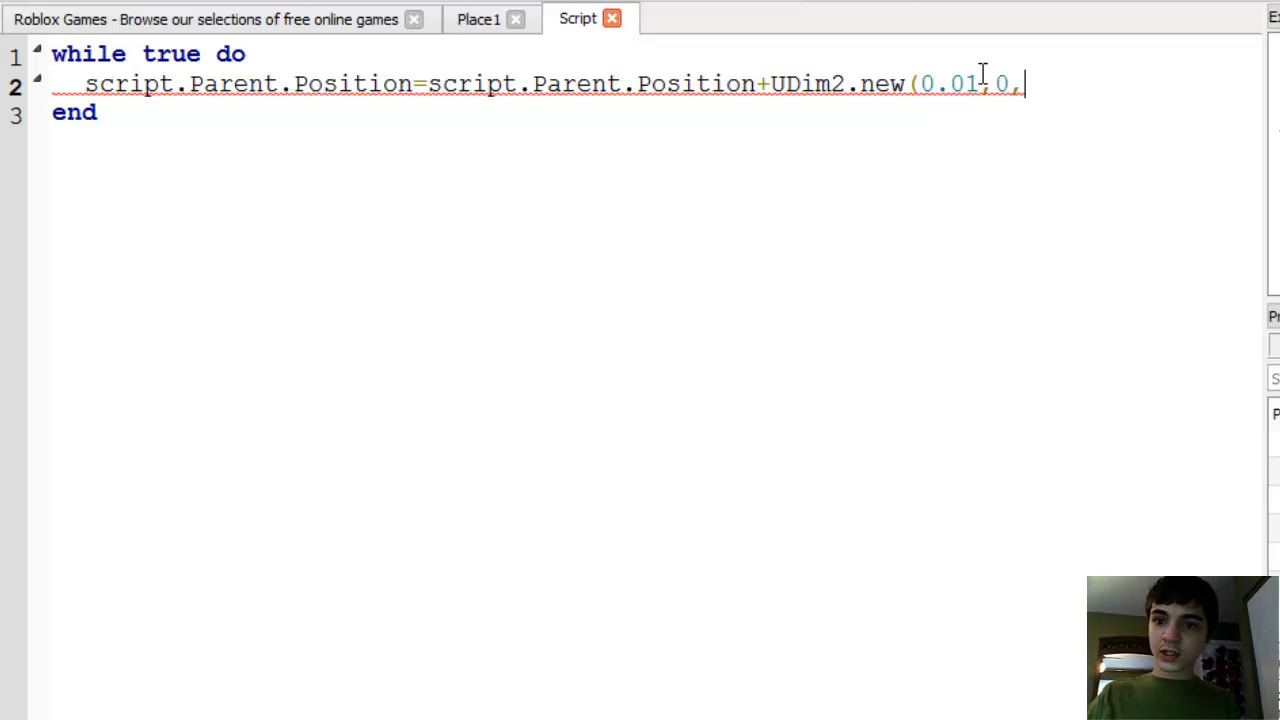
type("0,0,0)")
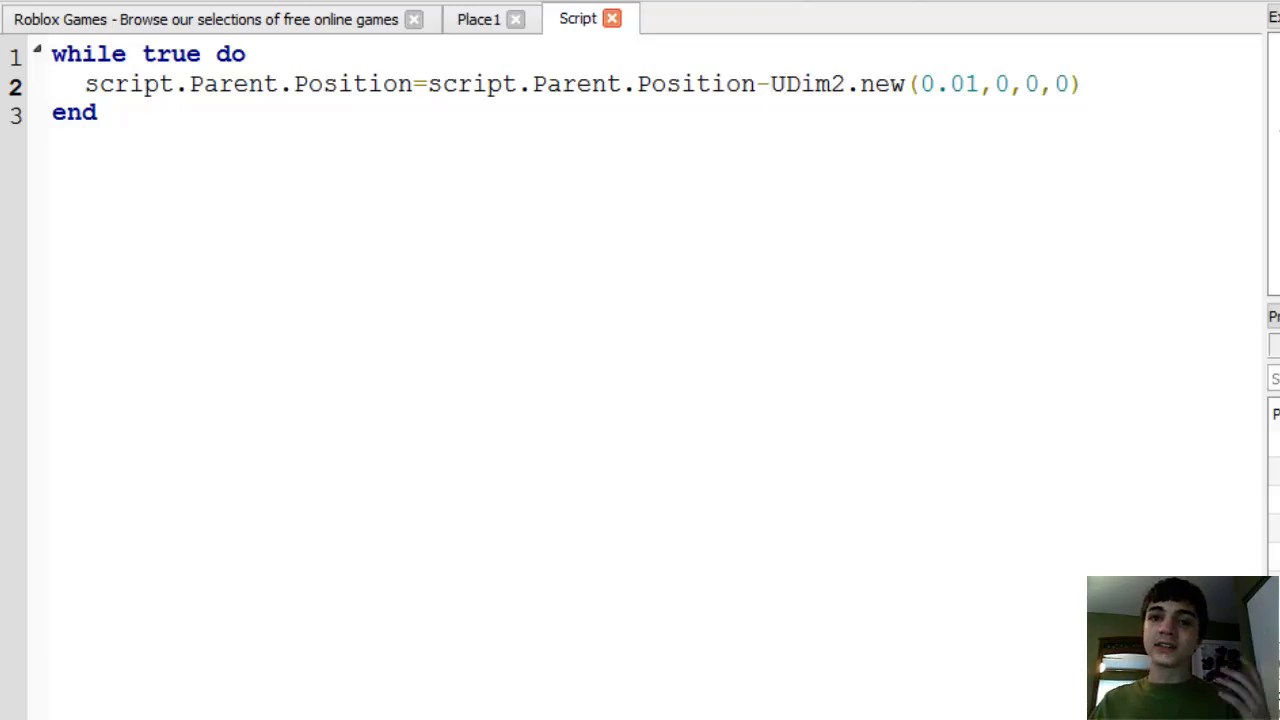
left_click(478, 18)
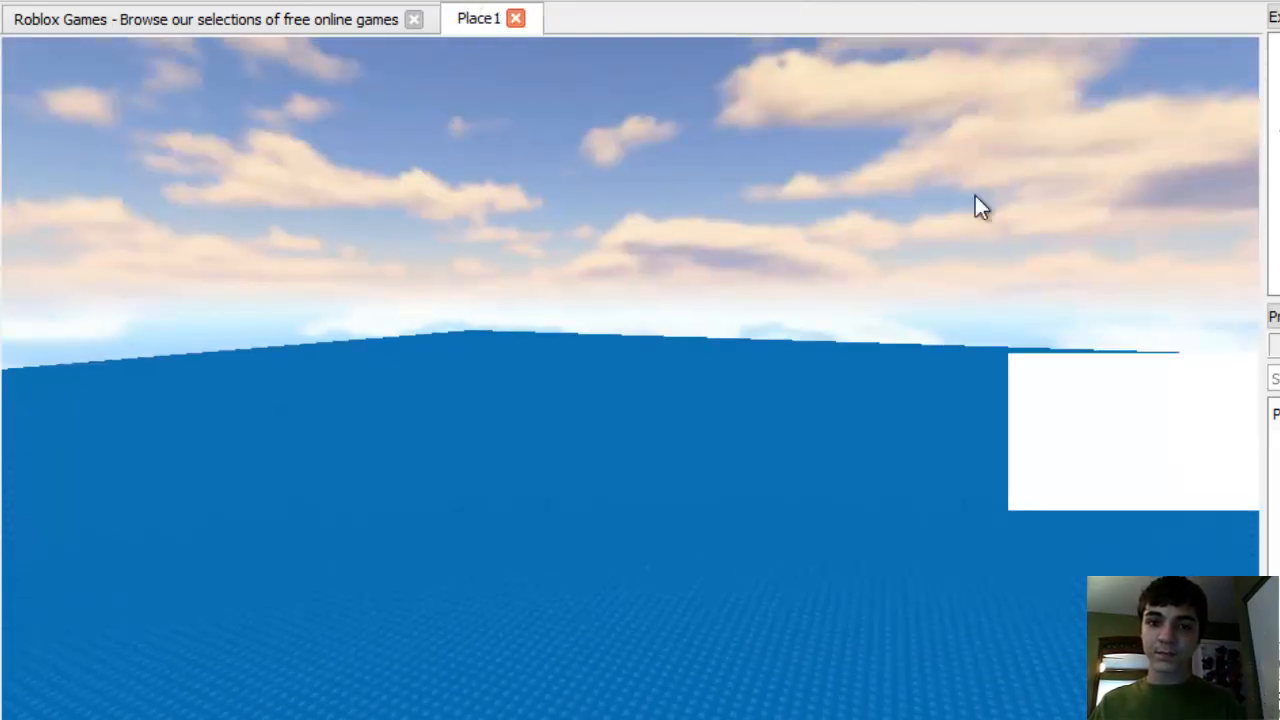
mouse_move(490, 178)
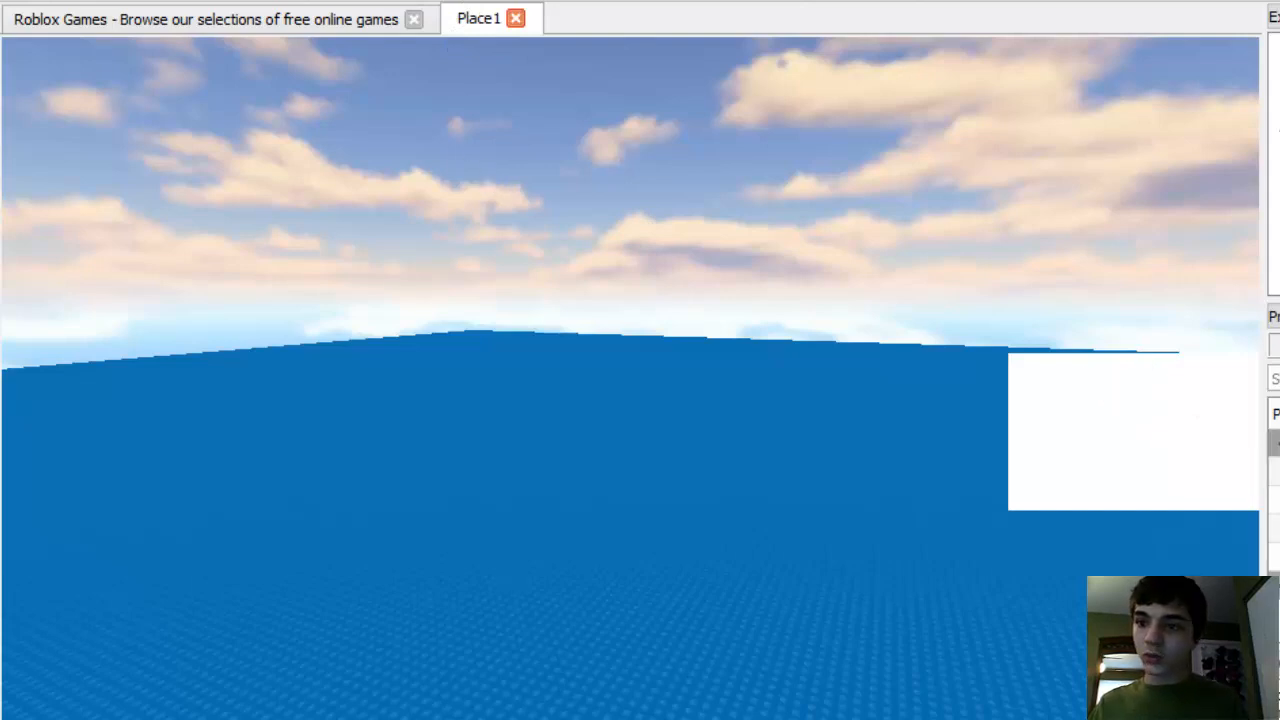
- Reopen the script and add wait() on its own line below the Position line
left_click(577, 18)
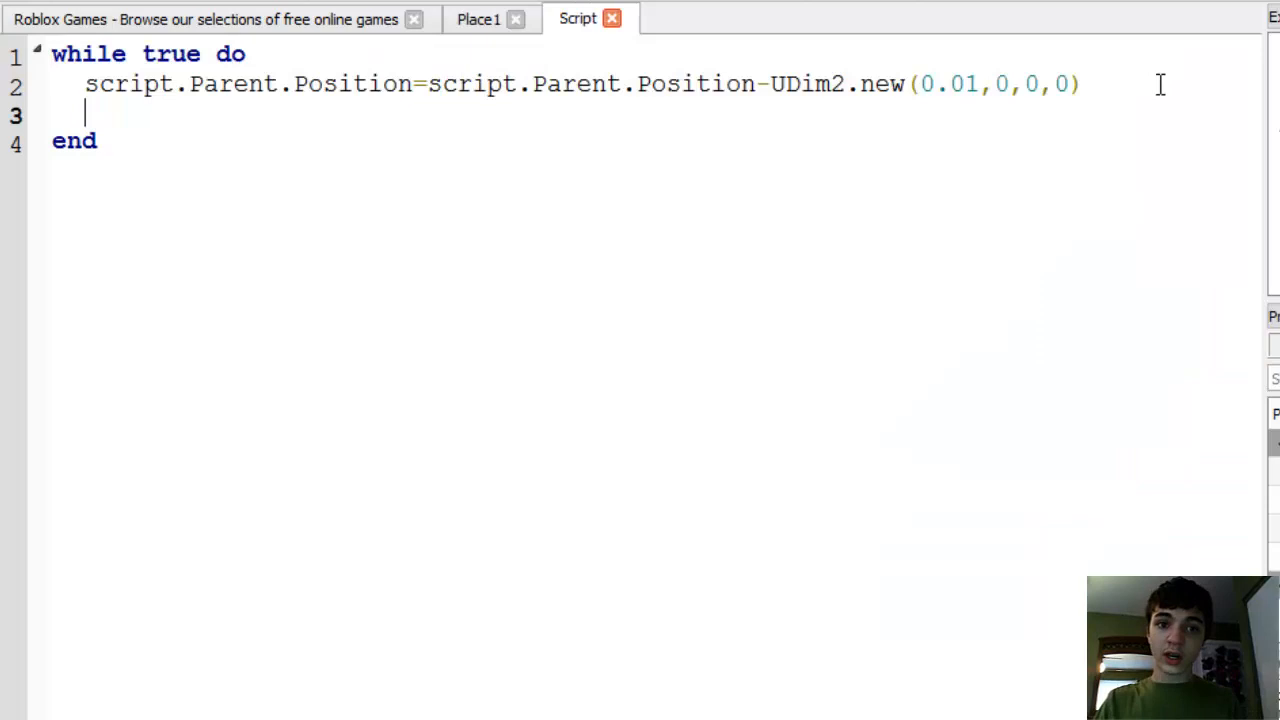
type("wait()")
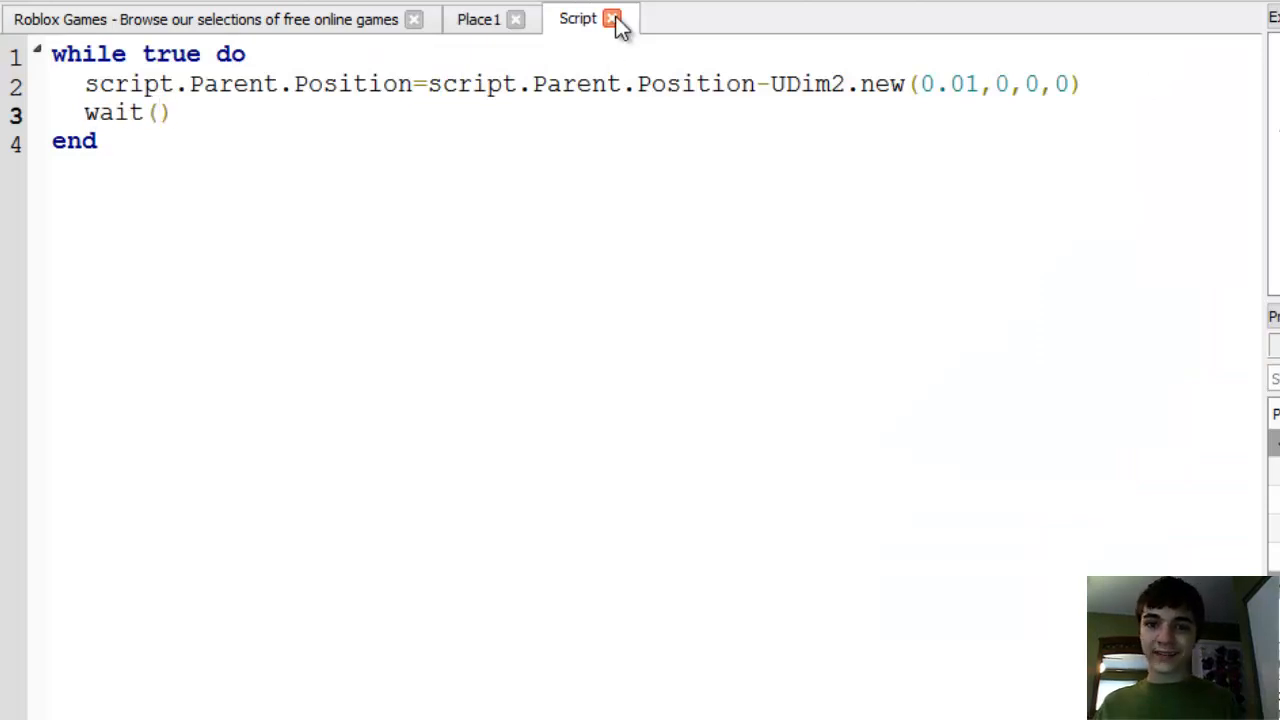
- Close the Script tab holding the completed sliding loop
left_click(612, 18)
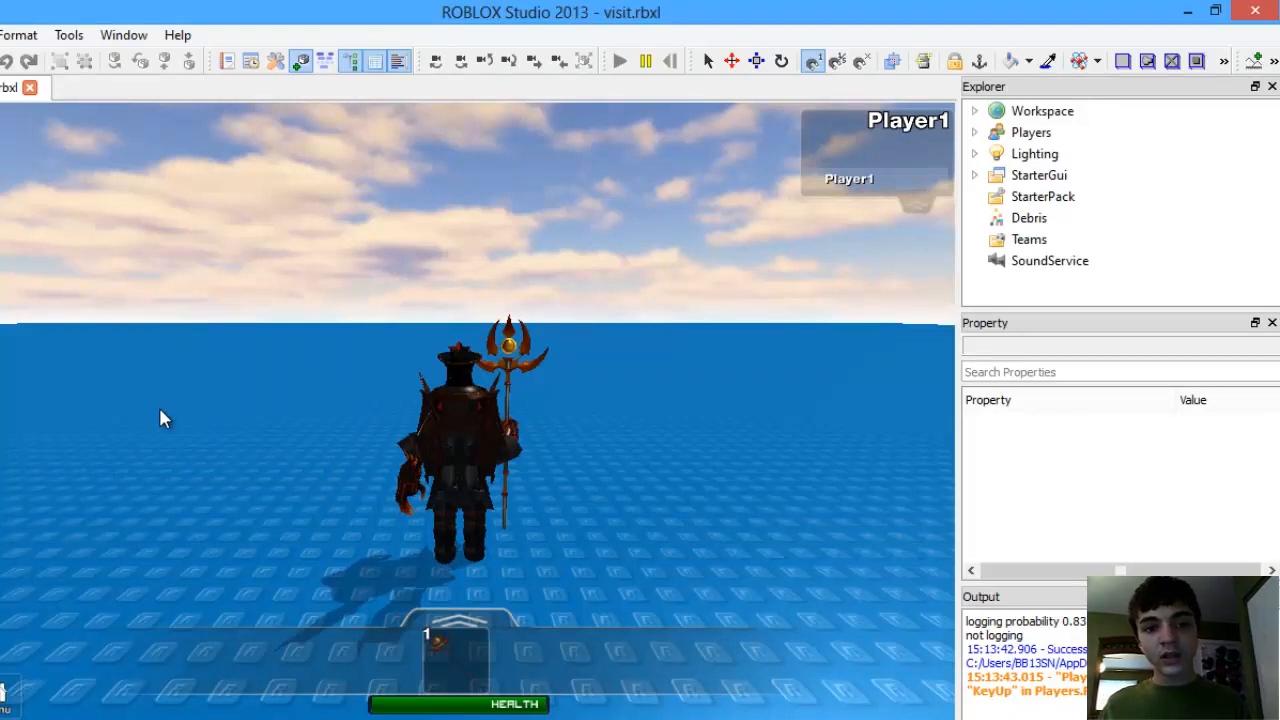
mouse_move(700, 28)
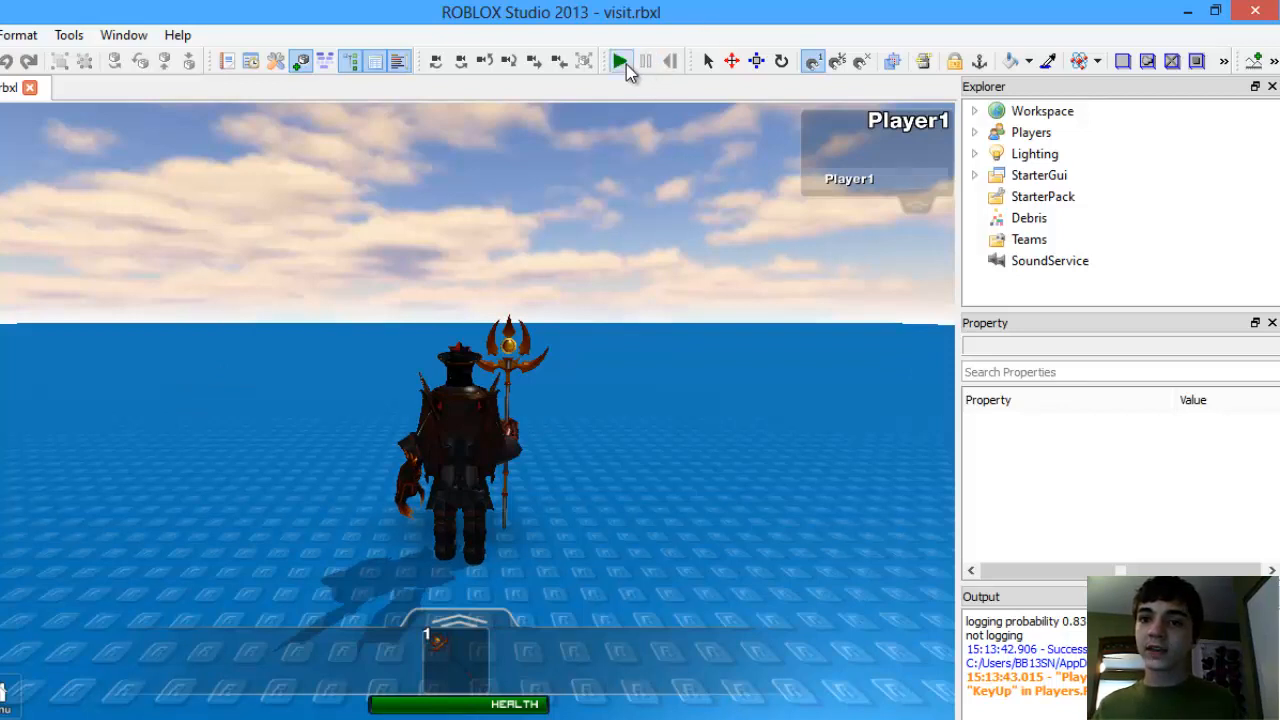
- Play-test, pause, and check the live Frame's Position (about -8.71 scale), then resume
left_click(619, 61)
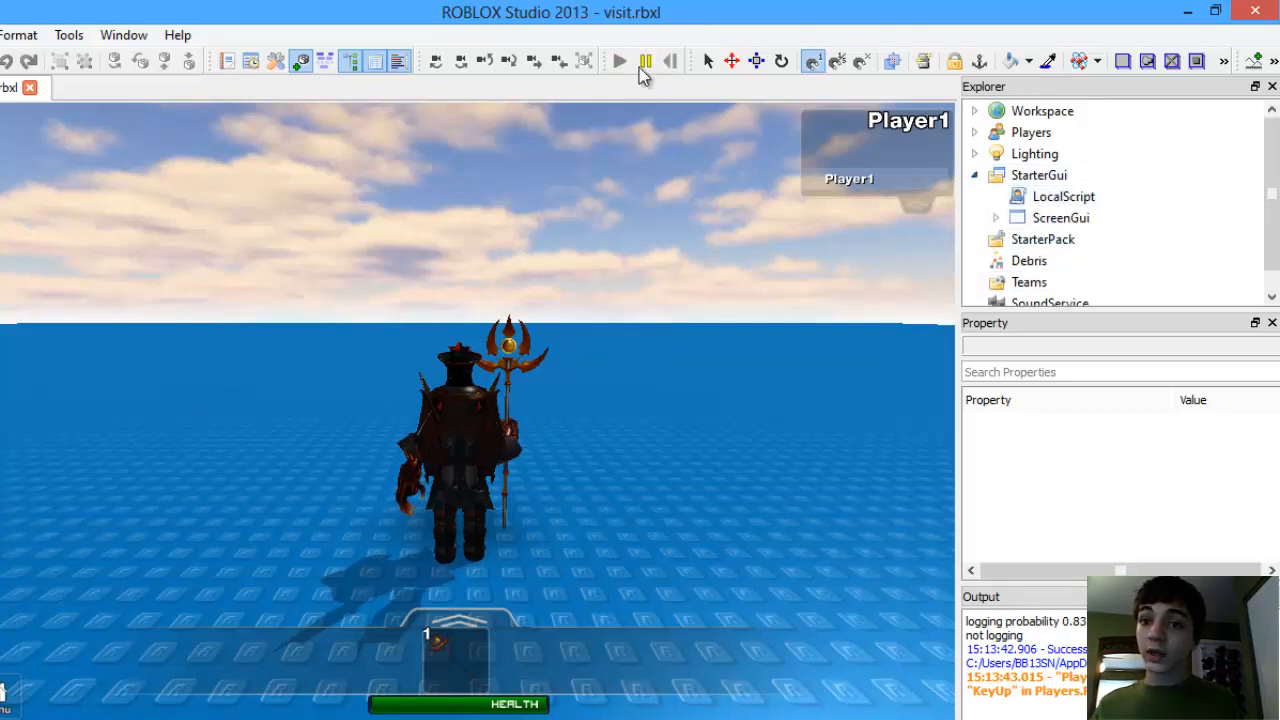
left_click(1063, 196)
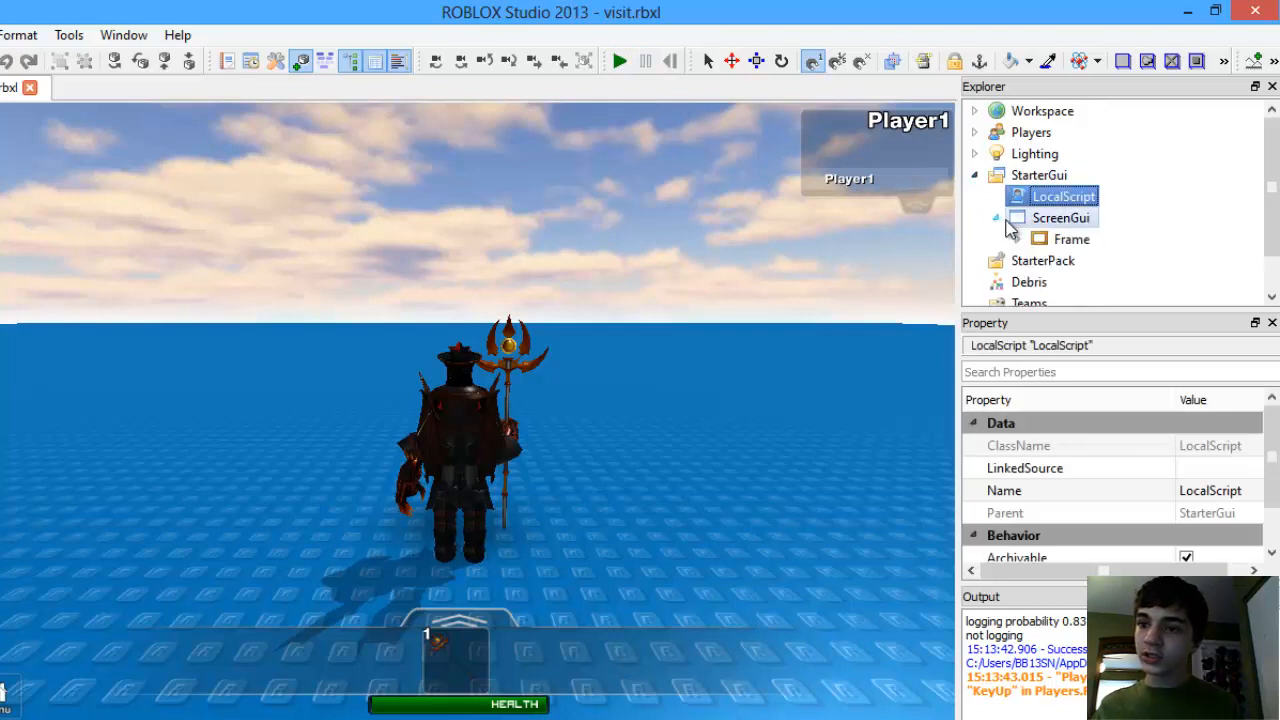
left_click(1072, 238)
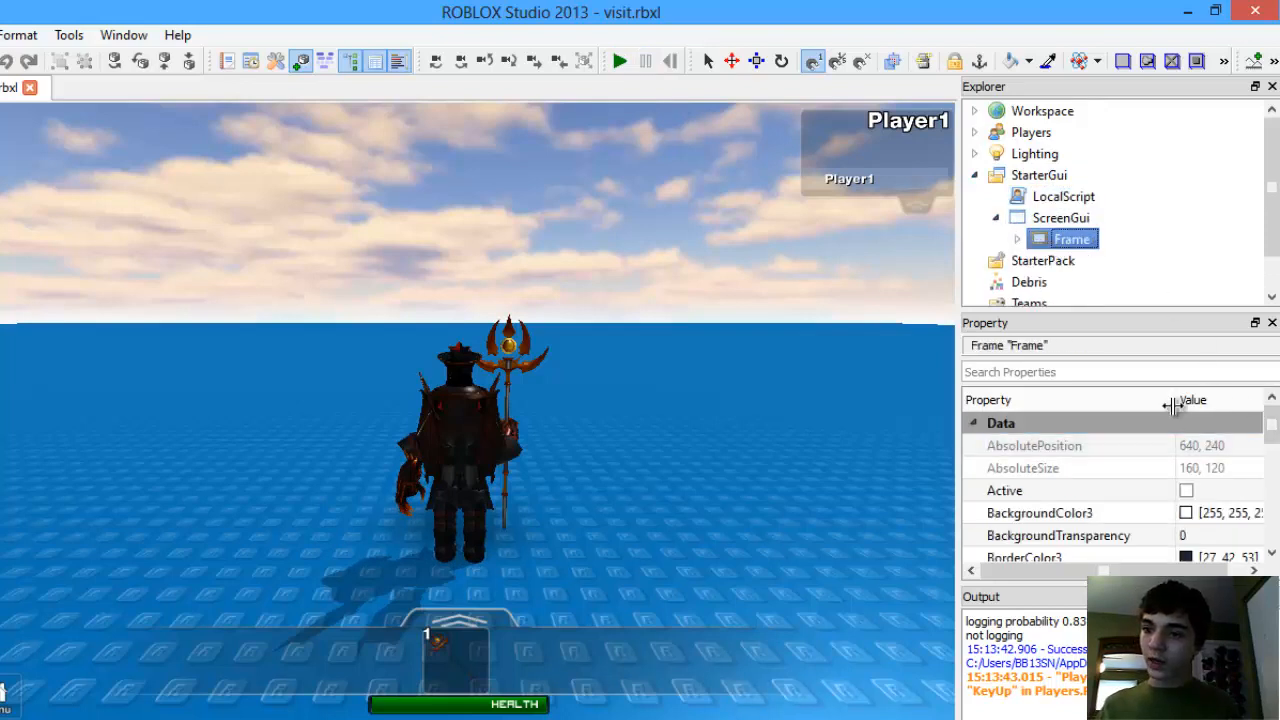
scroll("down", 3)
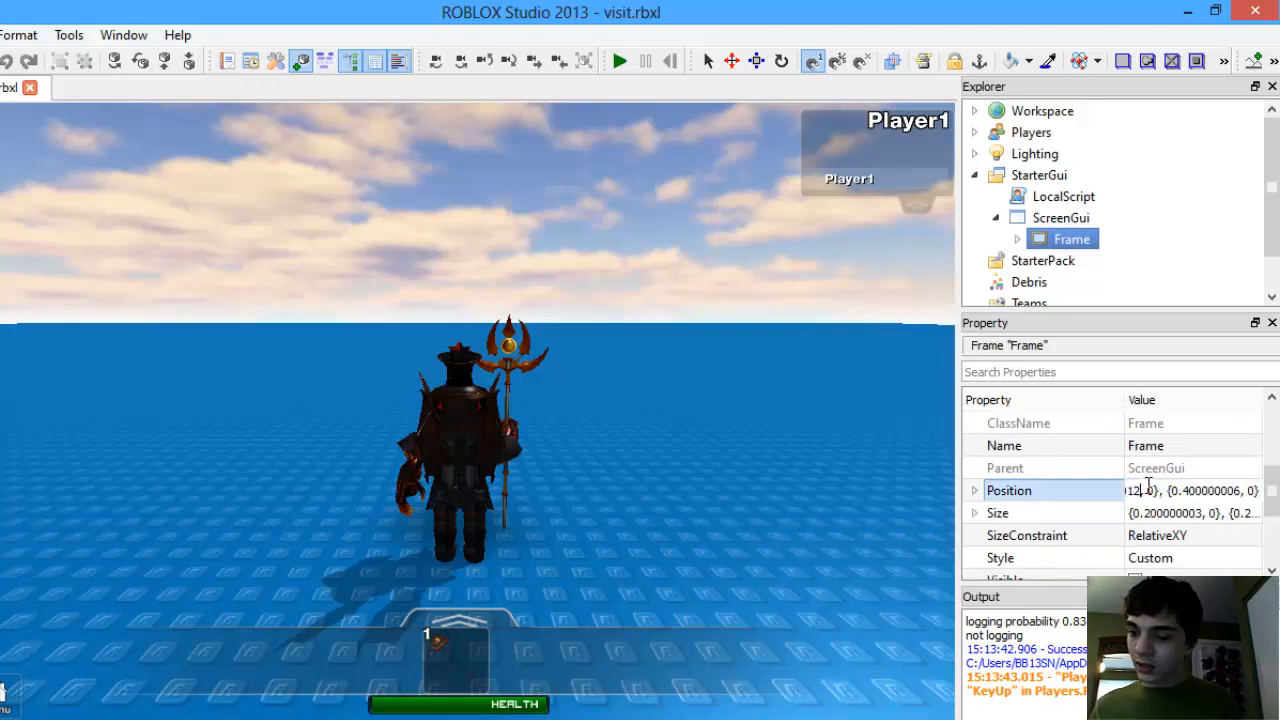
left_click(974, 132)
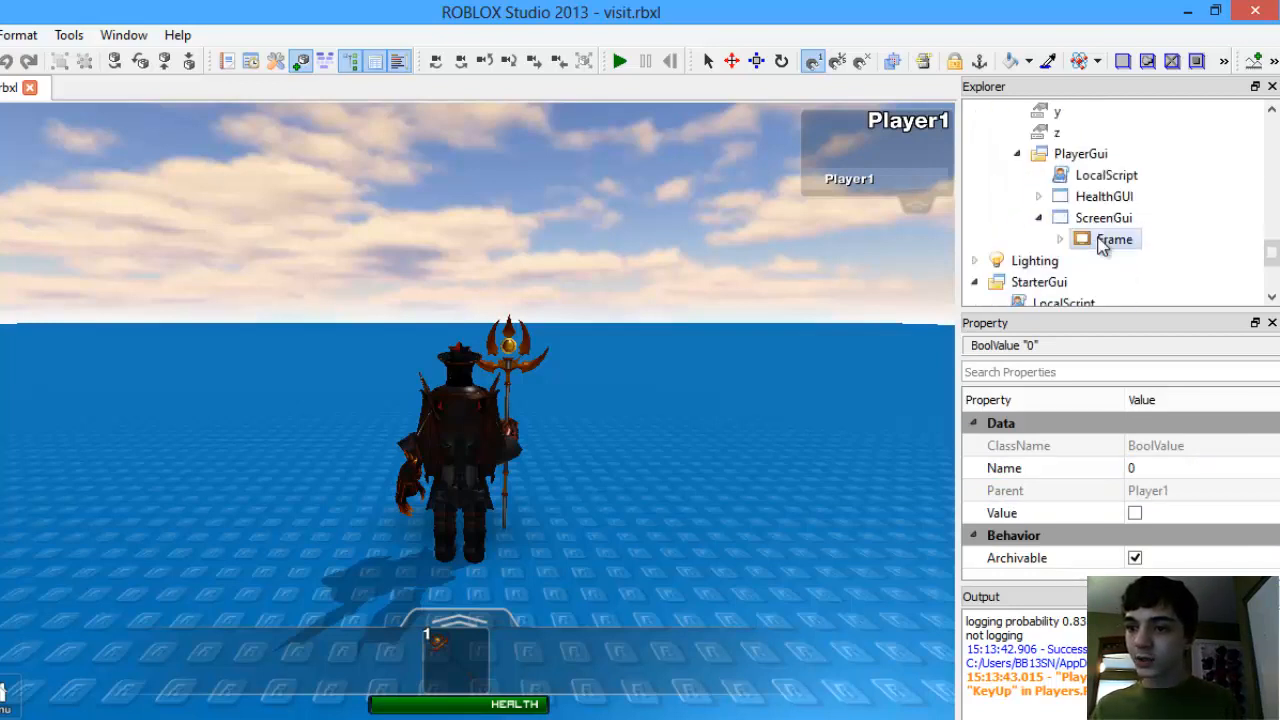
left_click(1115, 239)
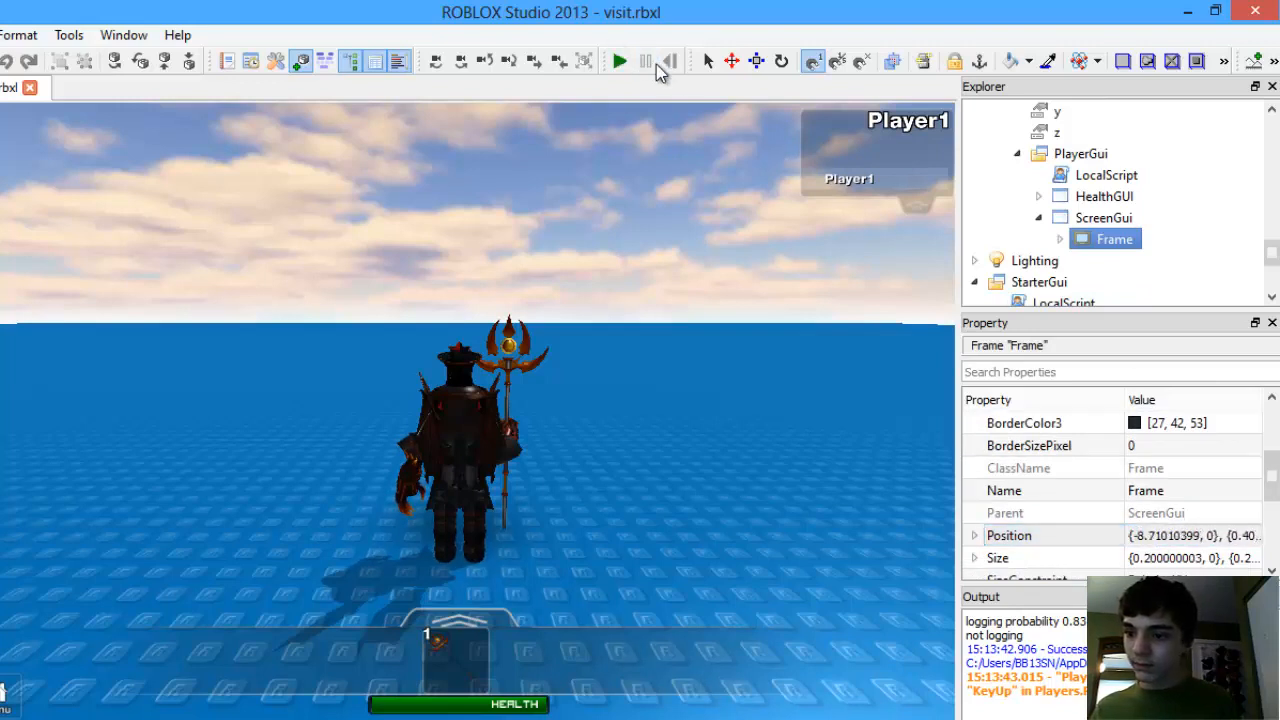
left_click(619, 61)
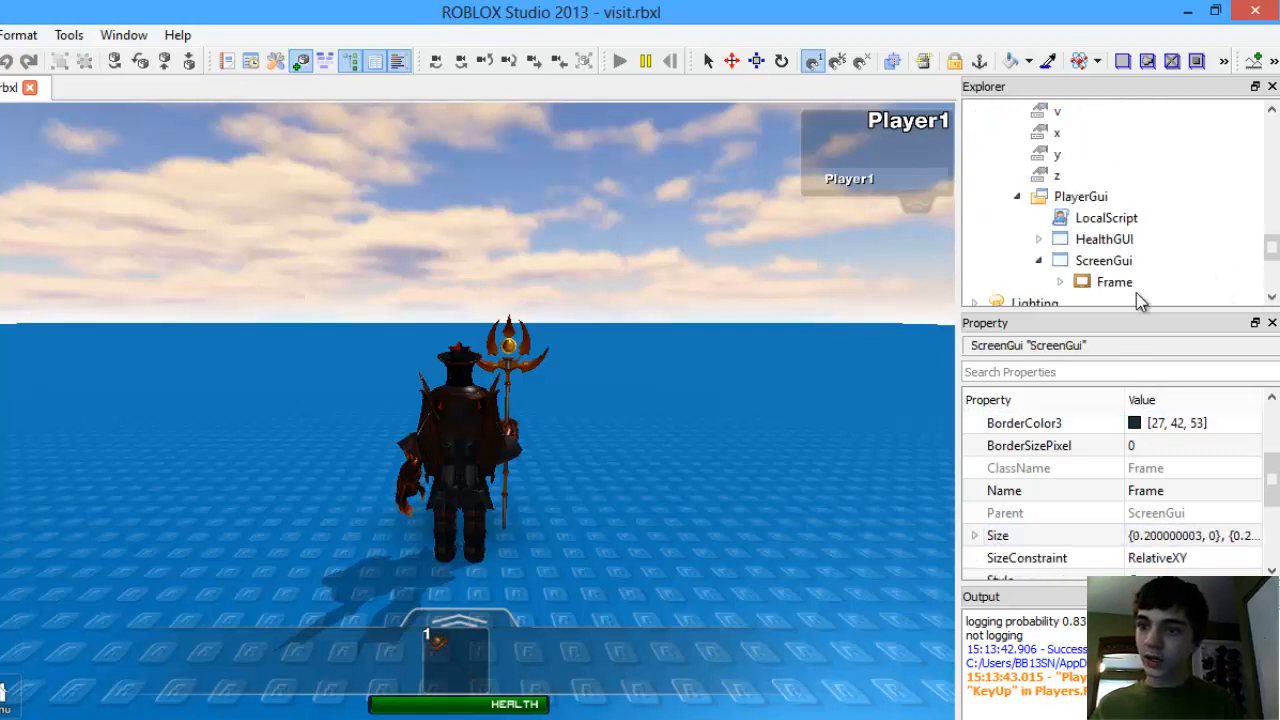
- Stop the running play-test to return to edit mode
left_click(1080, 196)
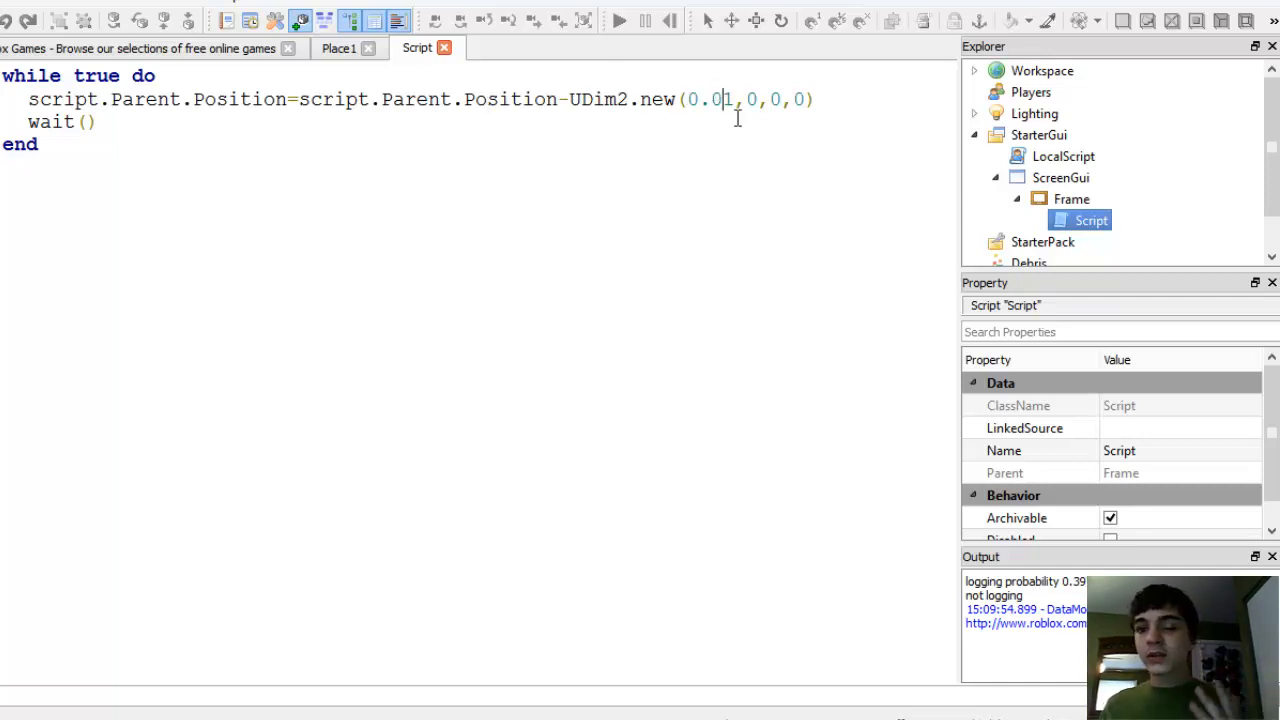
- Edit the step number inside UDim2.new, typing 01
type("01")
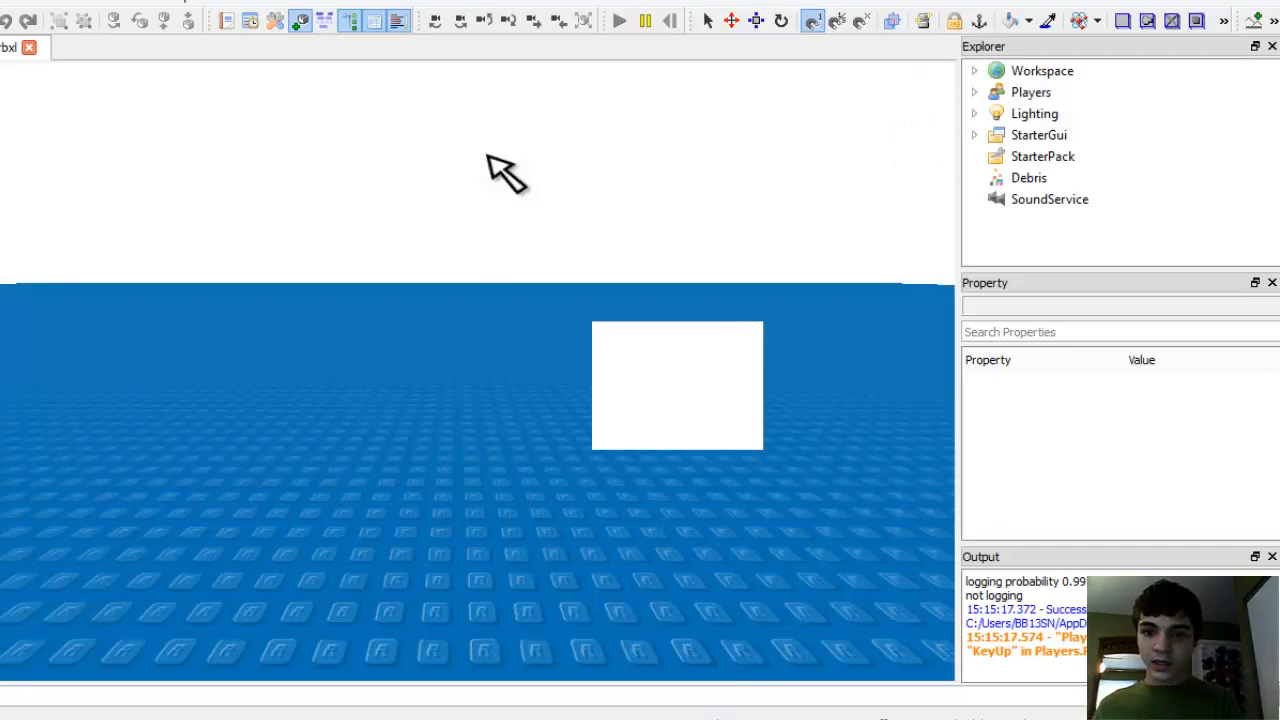
- Let the play-test run until the white frame slides off the screen
left_click(618, 20)
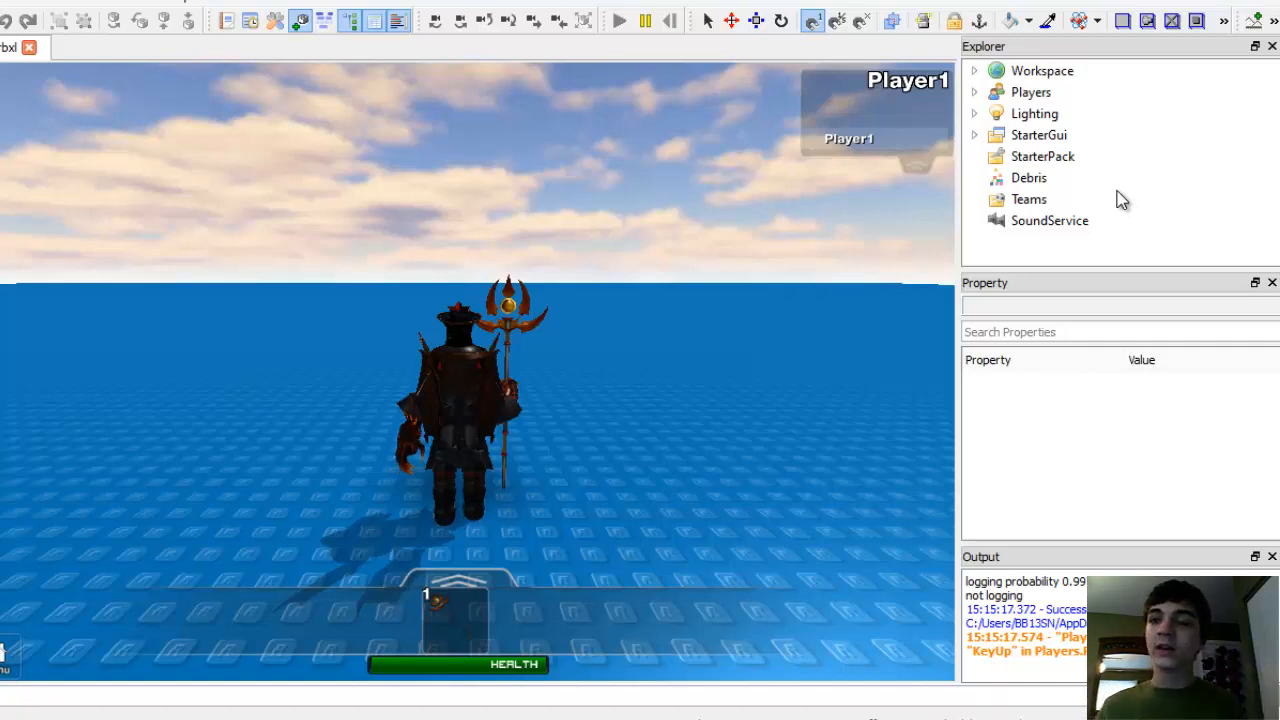
- Expand StarterGui and Player1's PlayerGui to compare their ScreenGui, Frame and Script
left_click(974, 134)
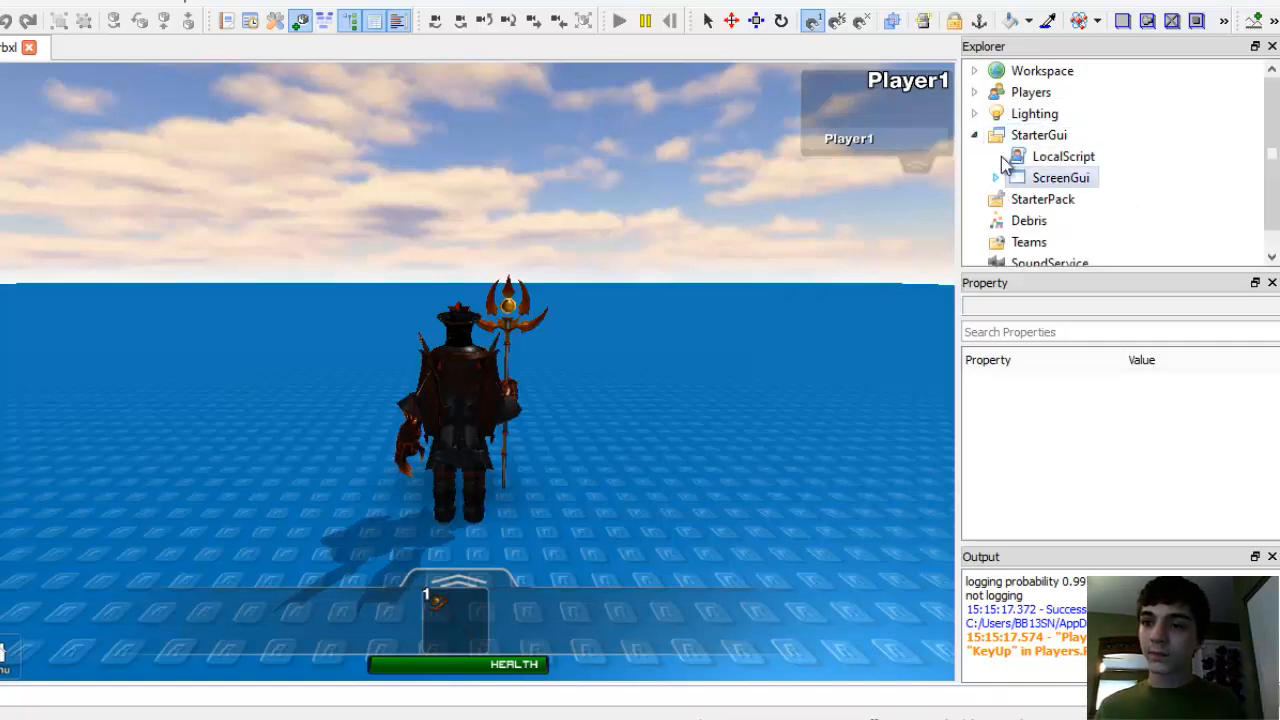
left_click(1060, 177)
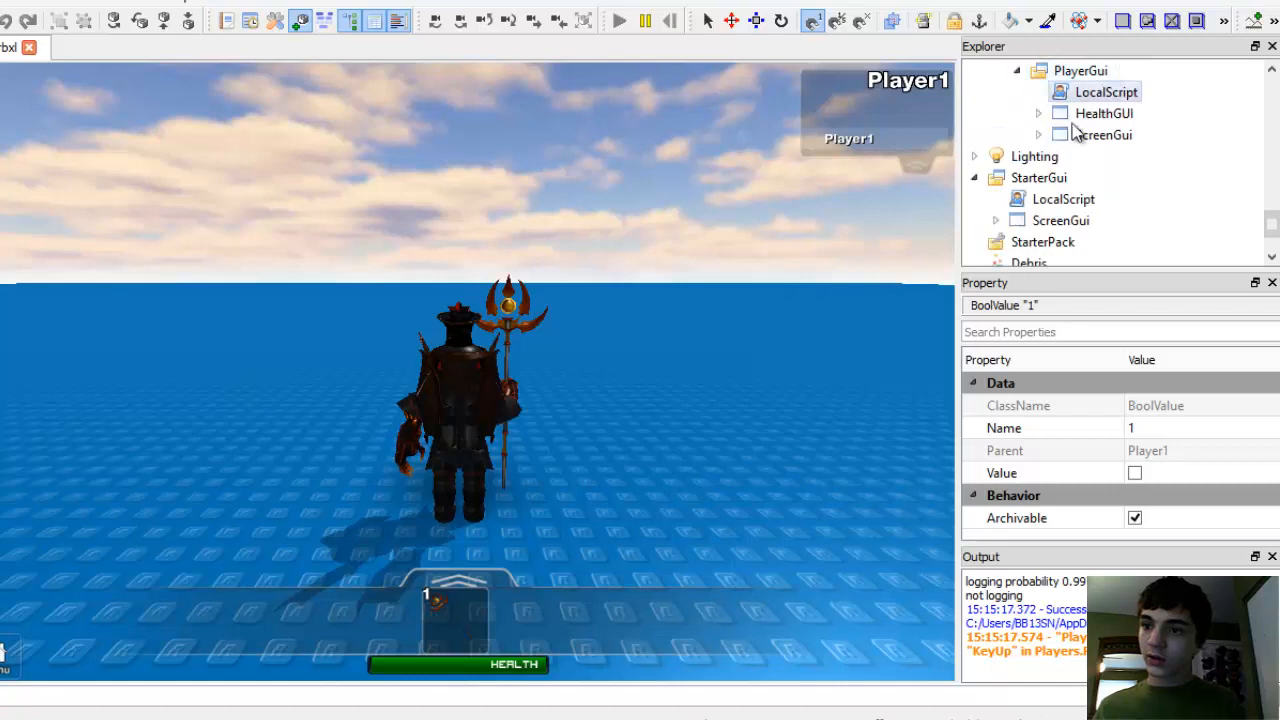
left_click(1080, 70)
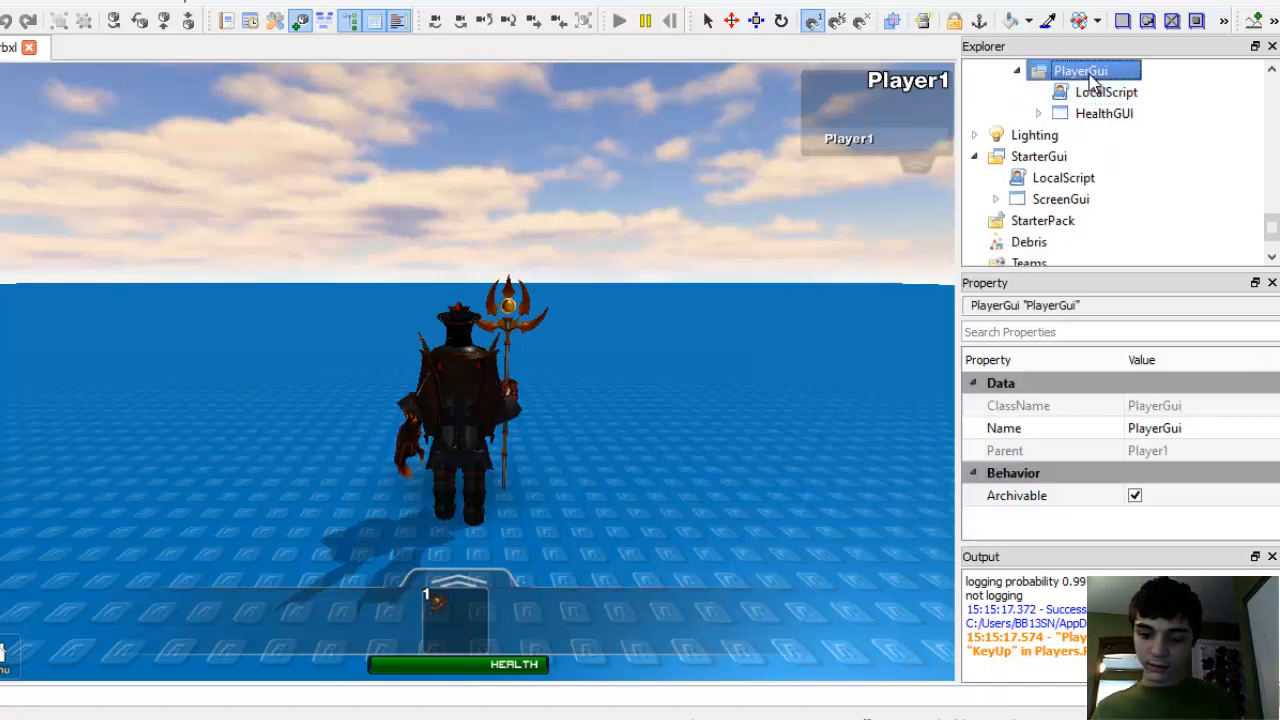
left_click(1103, 134)
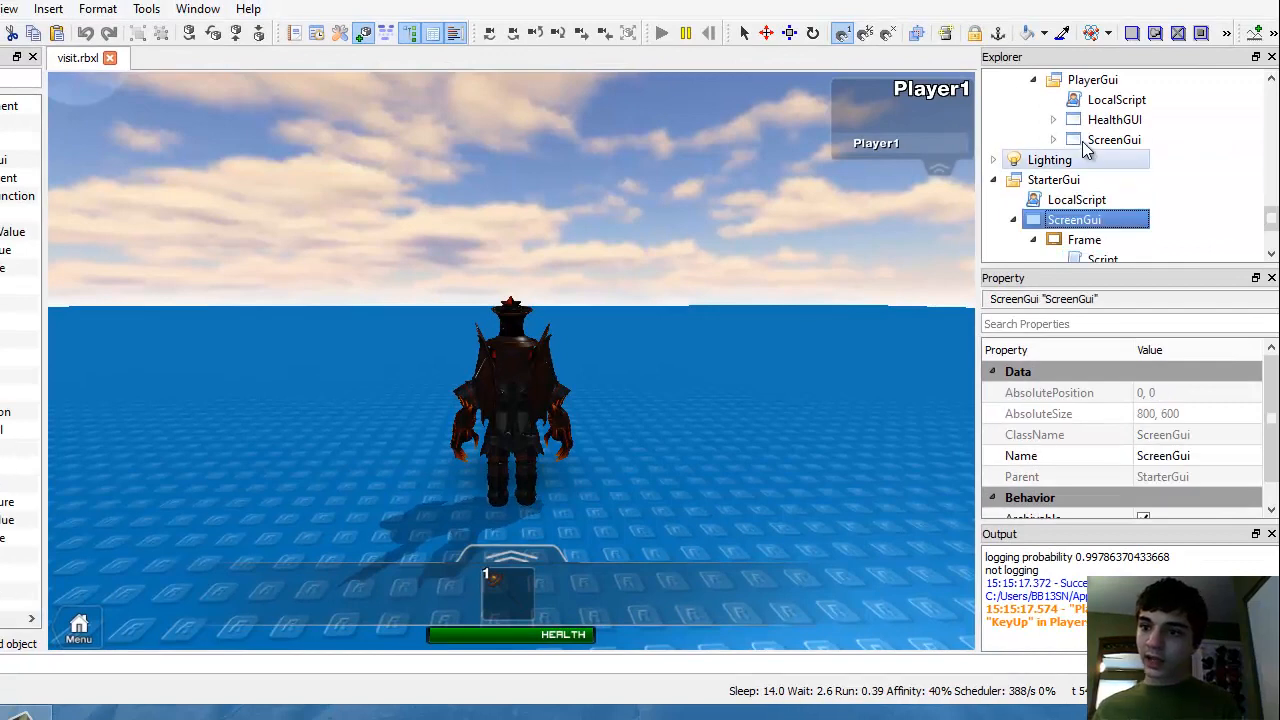
- Select Player1's ScreenGui copy to view its properties, showing PlayerGui as parent
left_click(1092, 79)
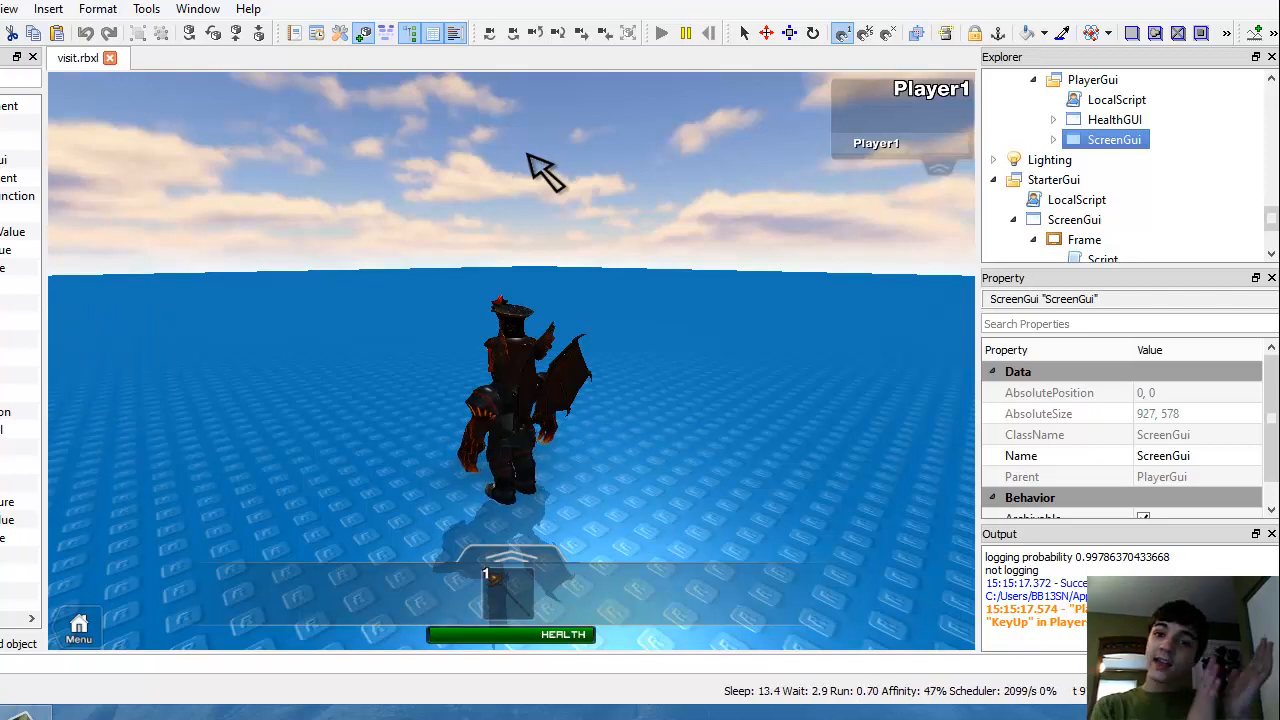
mouse_move(680, 170)
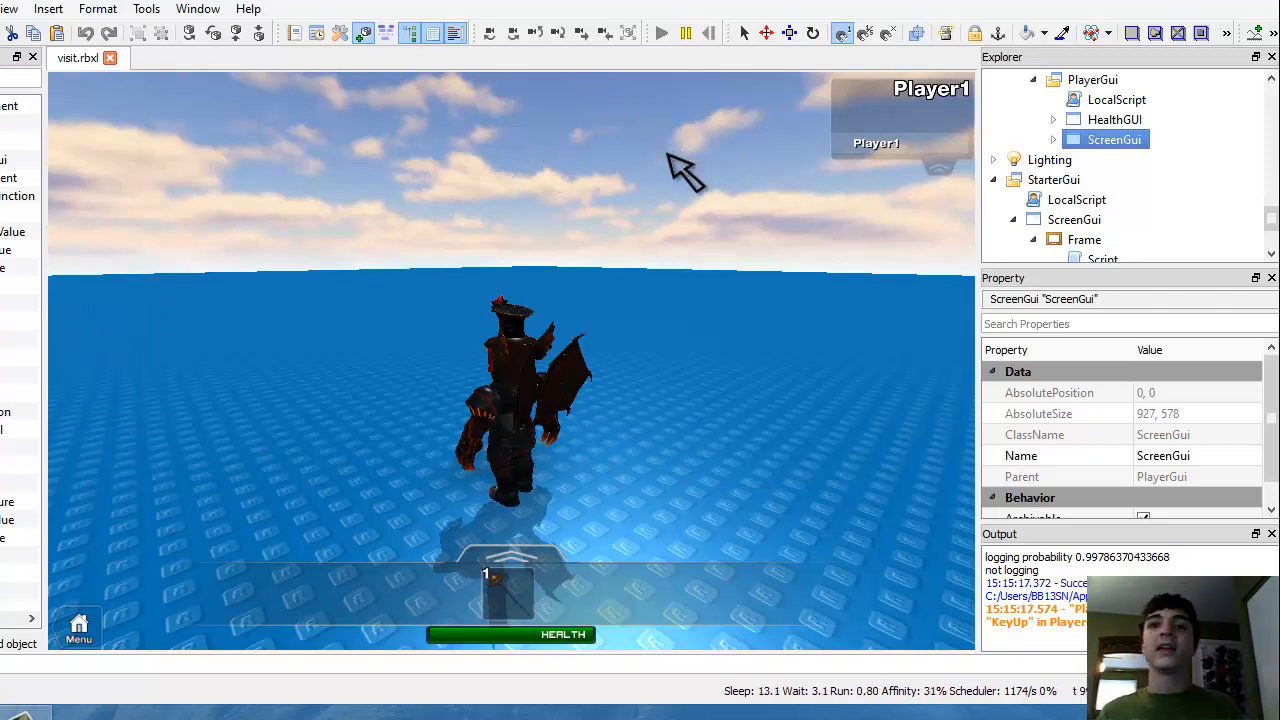